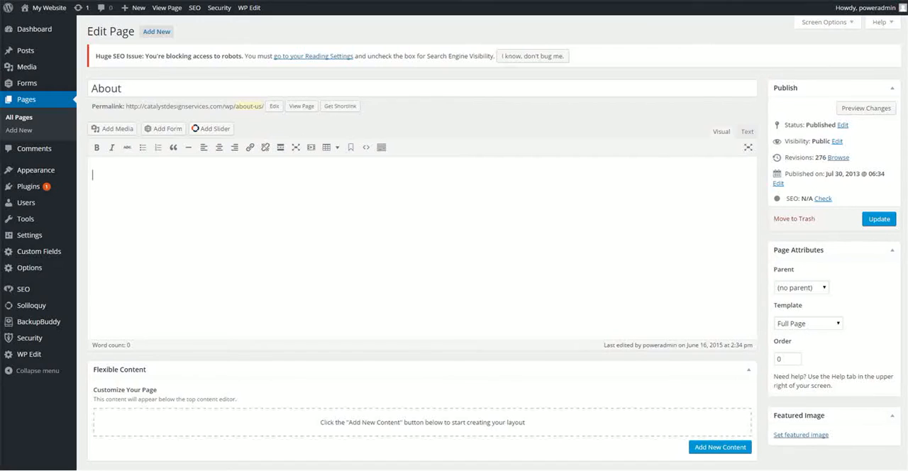
{"action": "mouse_move", "coordinate": [224, 148]}
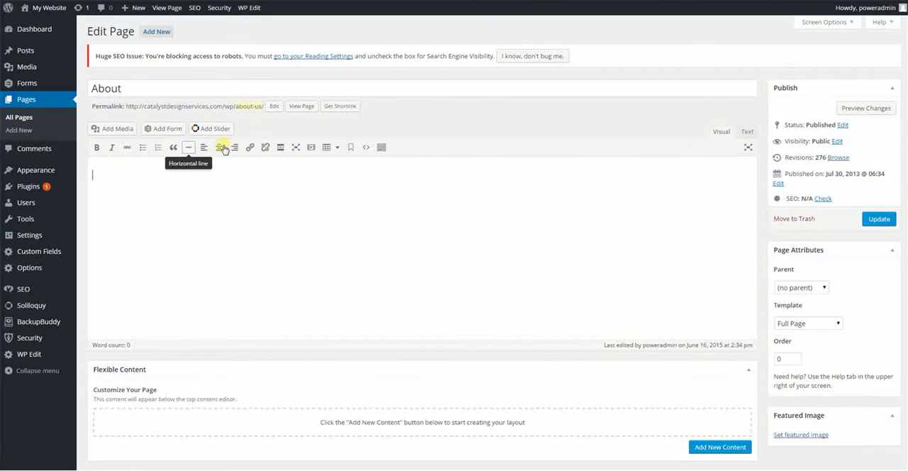
{"action": "mouse_move", "coordinate": [366, 258]}
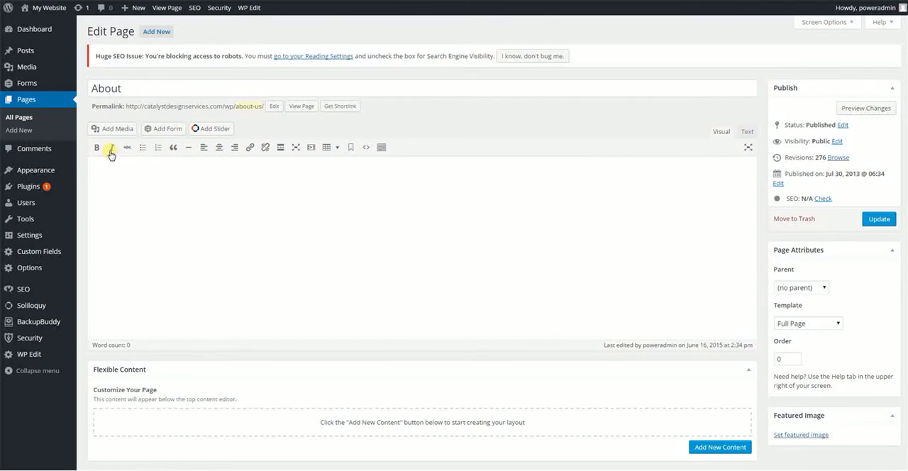
{"action": "mouse_move", "coordinate": [112, 148]}
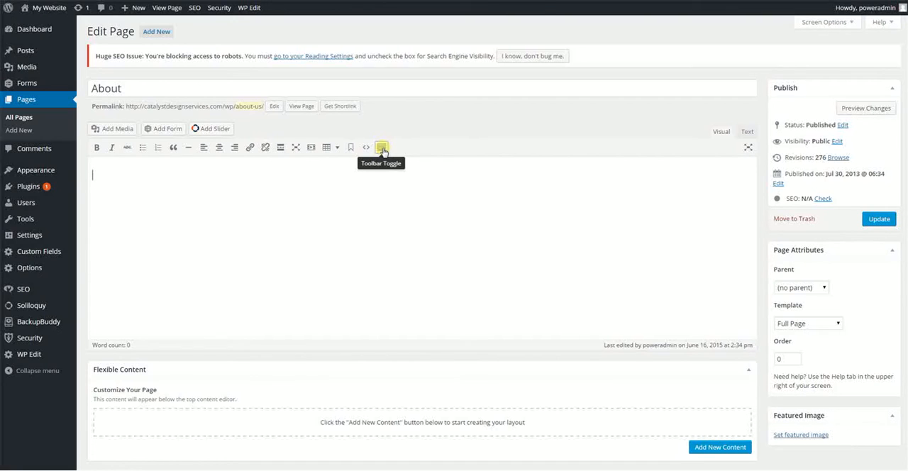
Expand the About page editor's Toolbar Toggle to reveal the second and third formatting rows.
{"action": "left_click", "coordinate": [382, 148]}
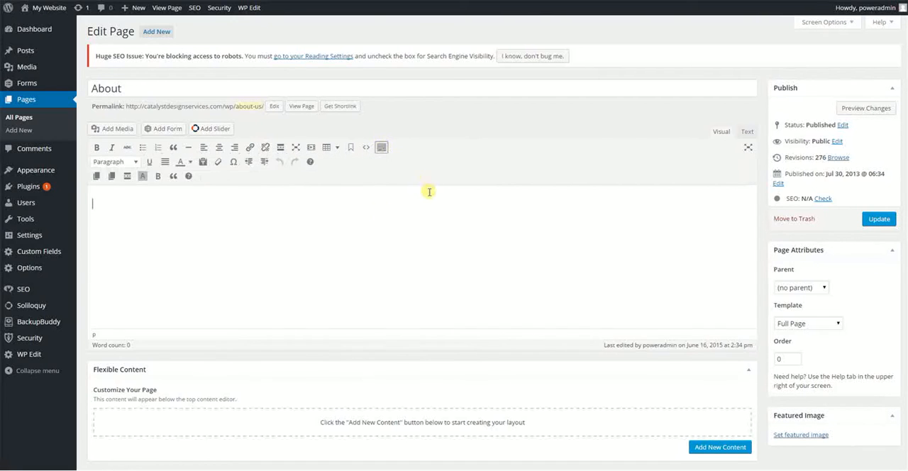
{"action": "mouse_move", "coordinate": [310, 162]}
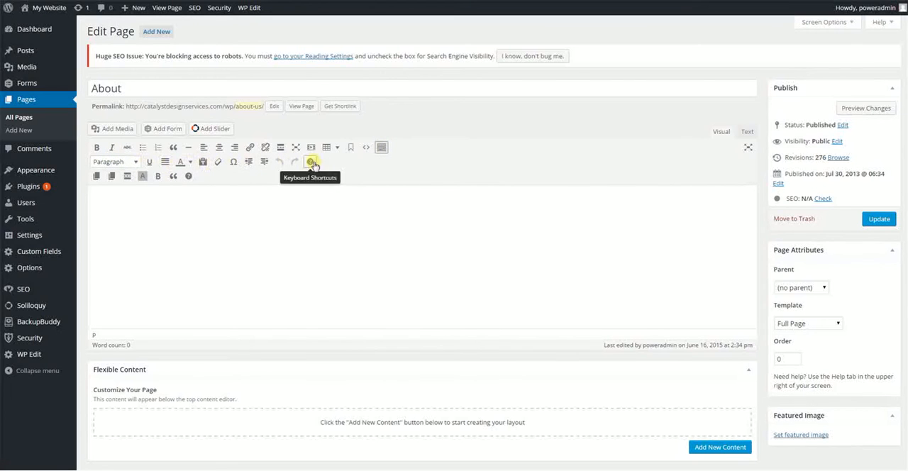
{"action": "mouse_move", "coordinate": [347, 162]}
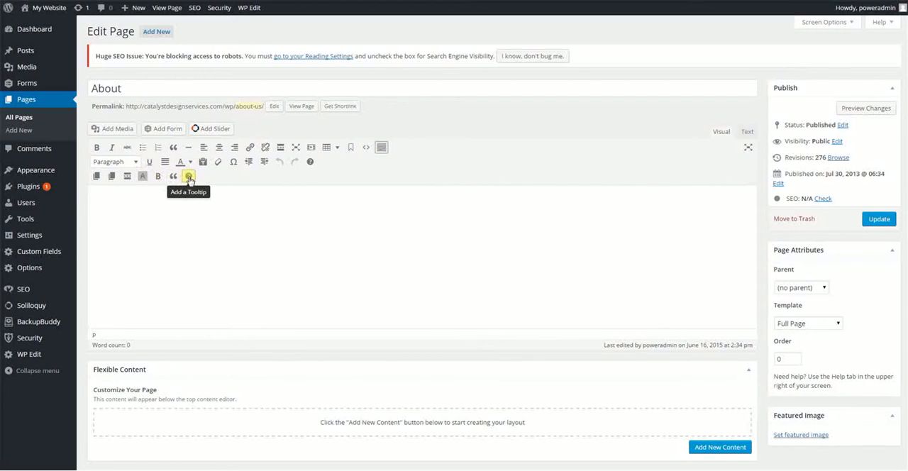
{"action": "left_click", "coordinate": [97, 203]}
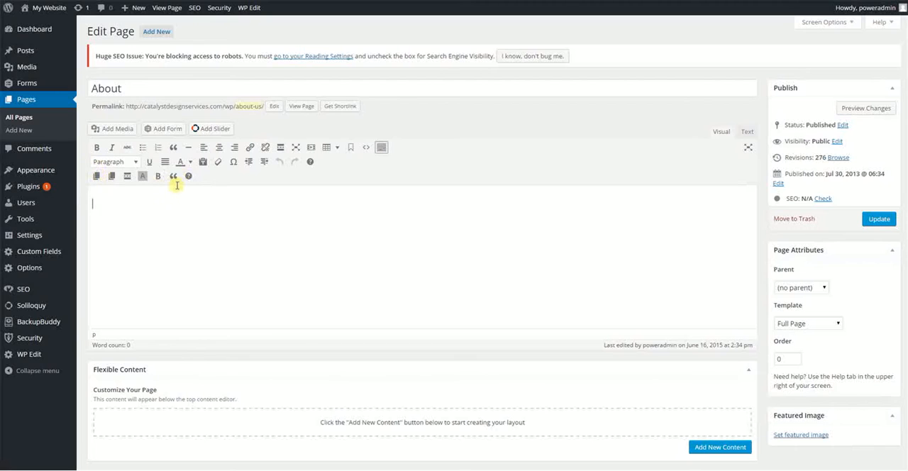
{"action": "mouse_move", "coordinate": [310, 147]}
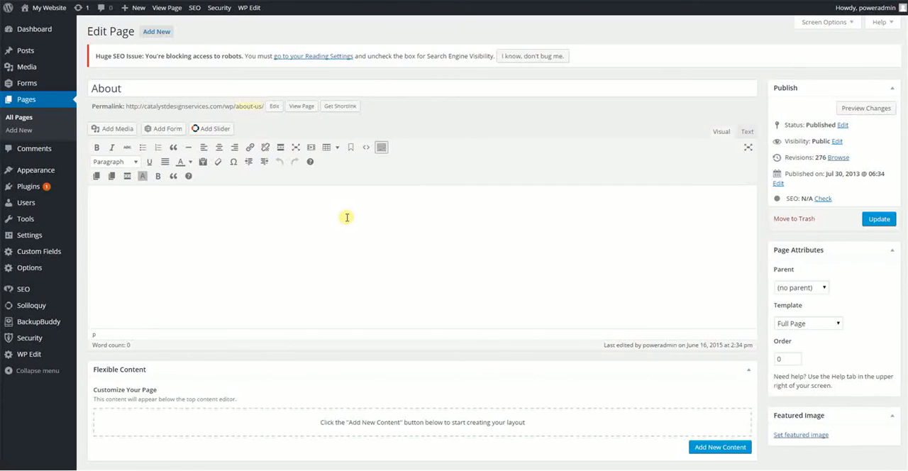
{"action": "mouse_move", "coordinate": [346, 204]}
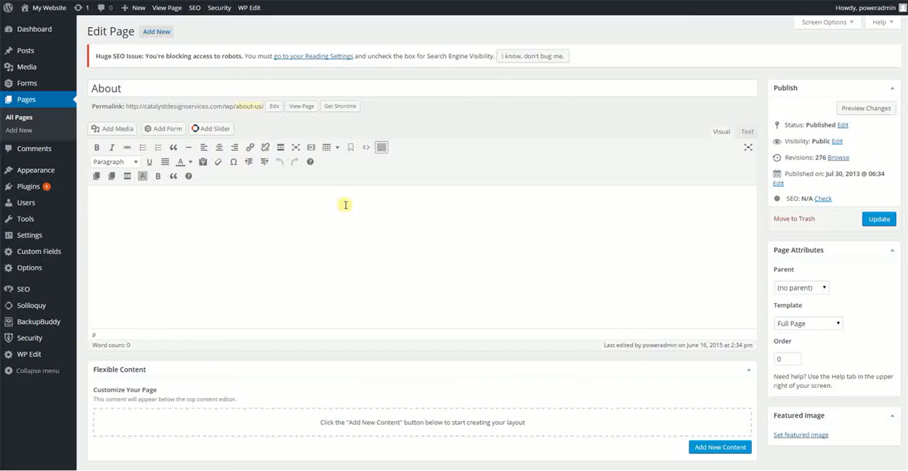